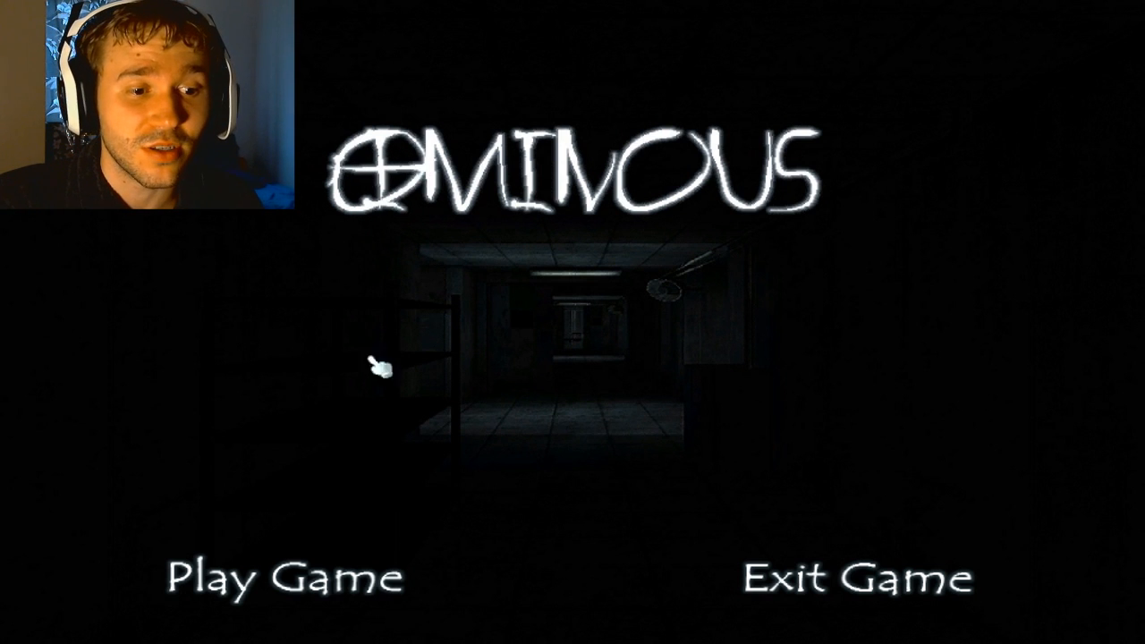
{"action": "left_click", "coordinate": [278, 577]}
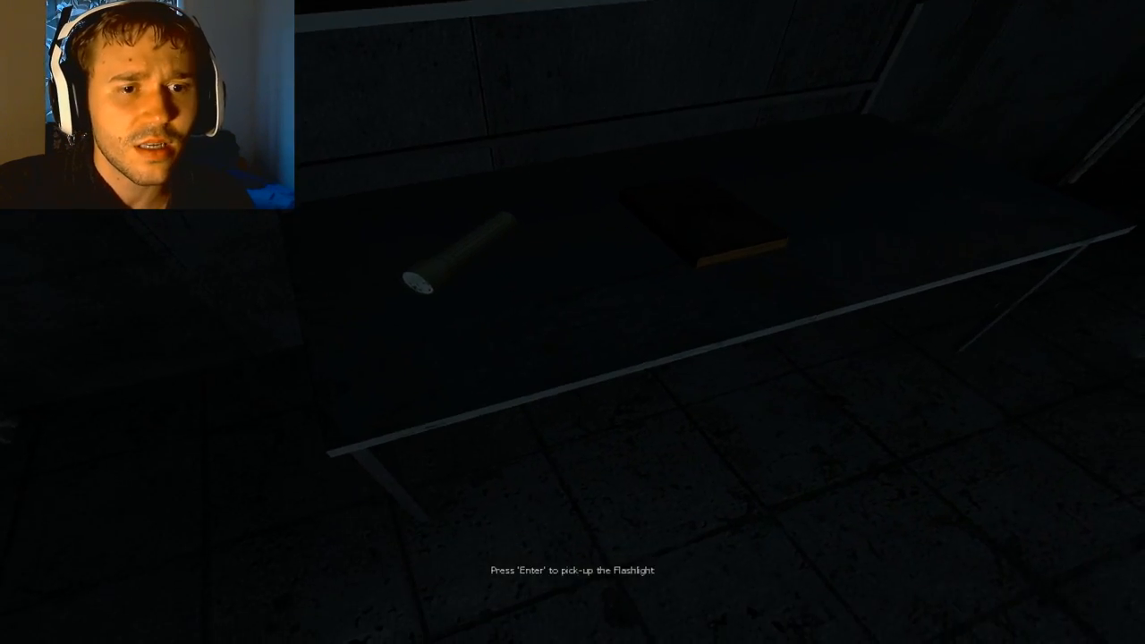
{"action": "key", "text": "enter"}
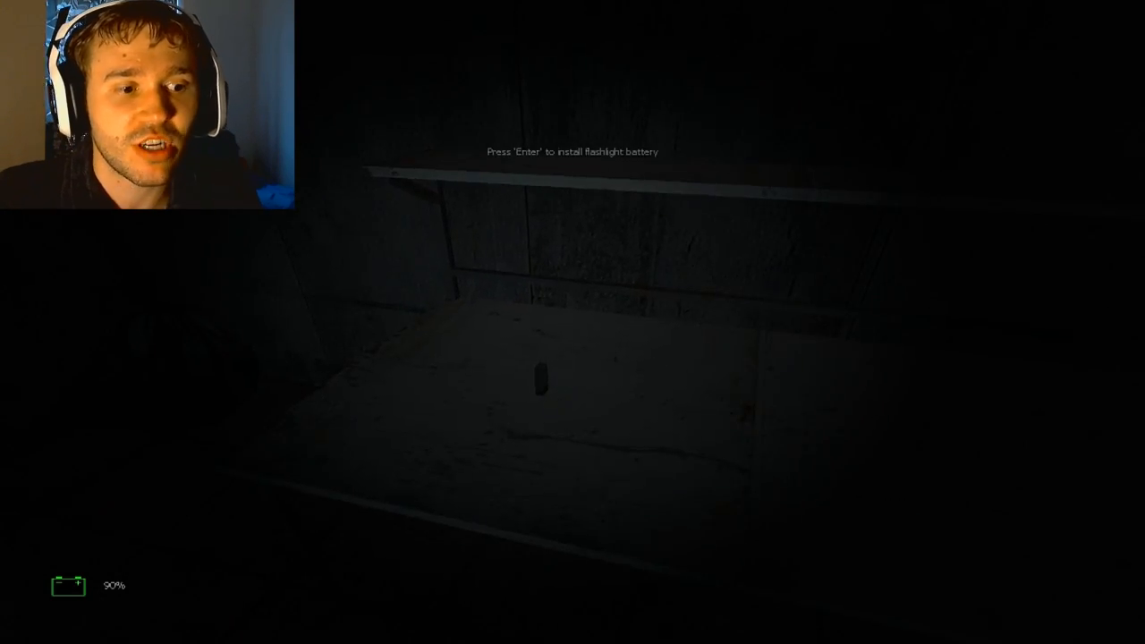
{"action": "key", "text": "enter"}
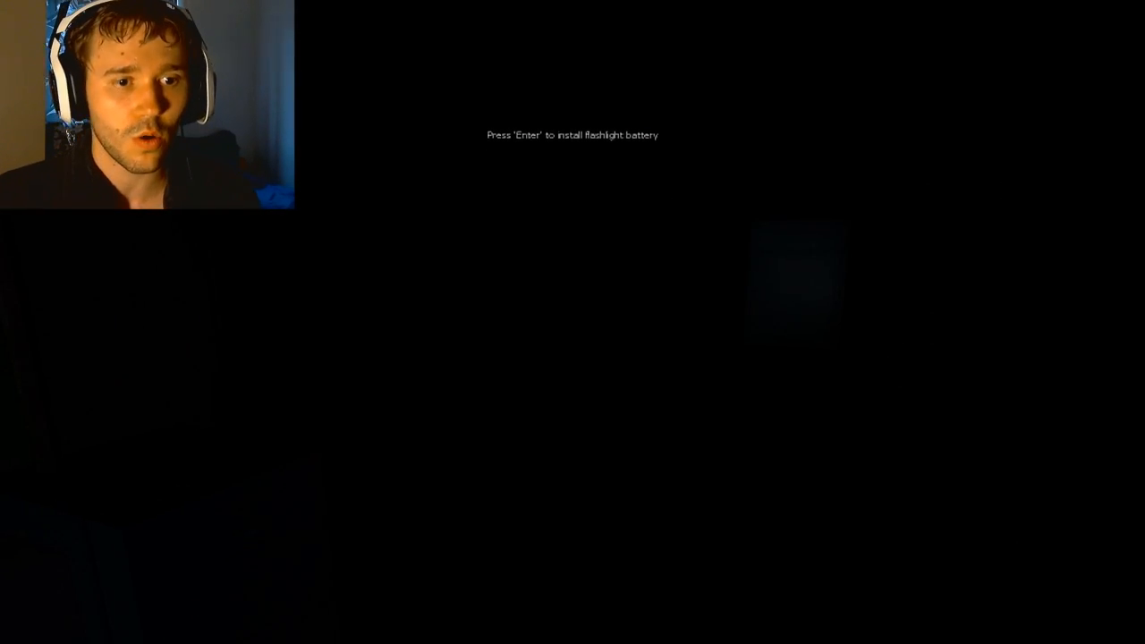
{"action": "key", "text": "enter"}
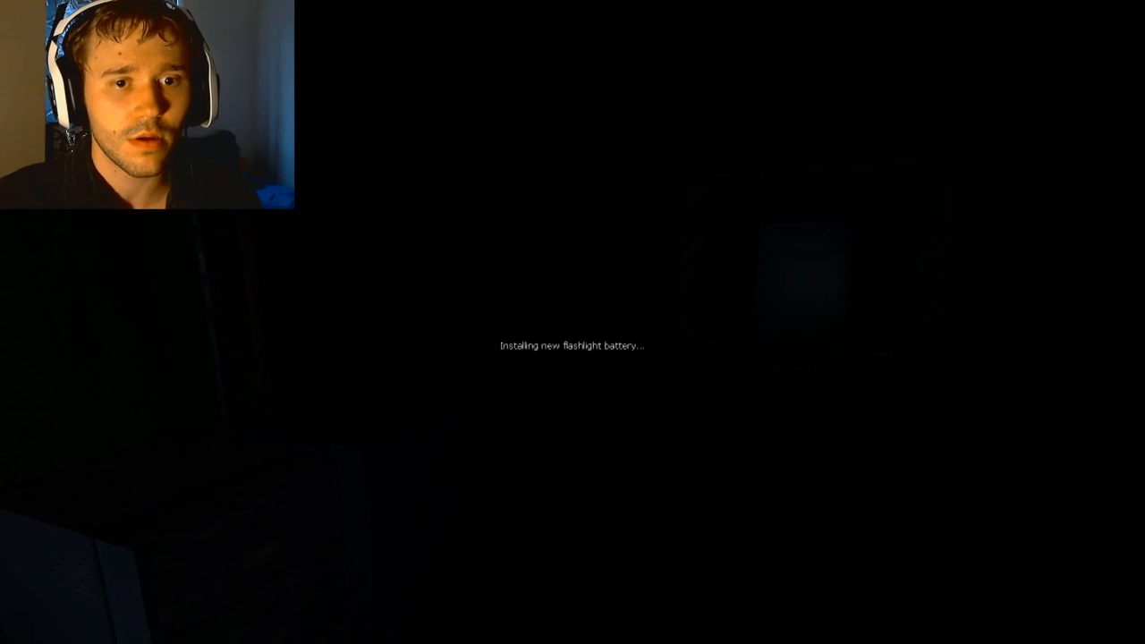